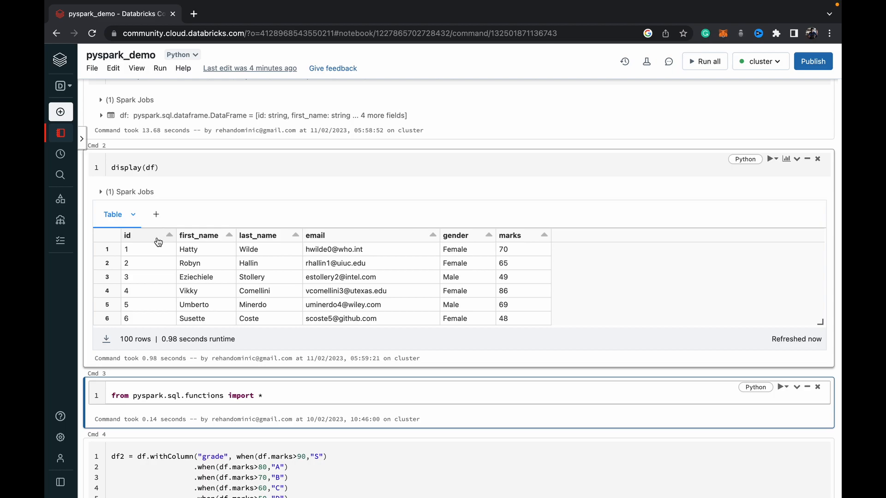
mouse_move(267, 251)
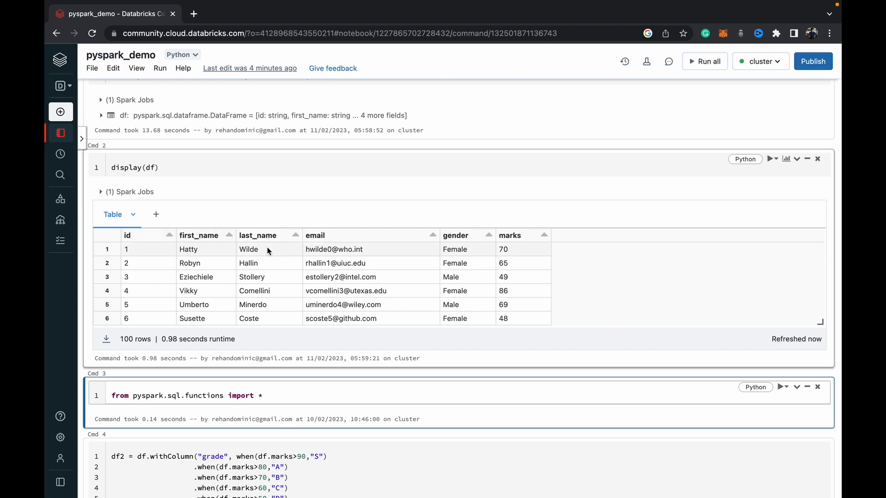
mouse_move(466, 237)
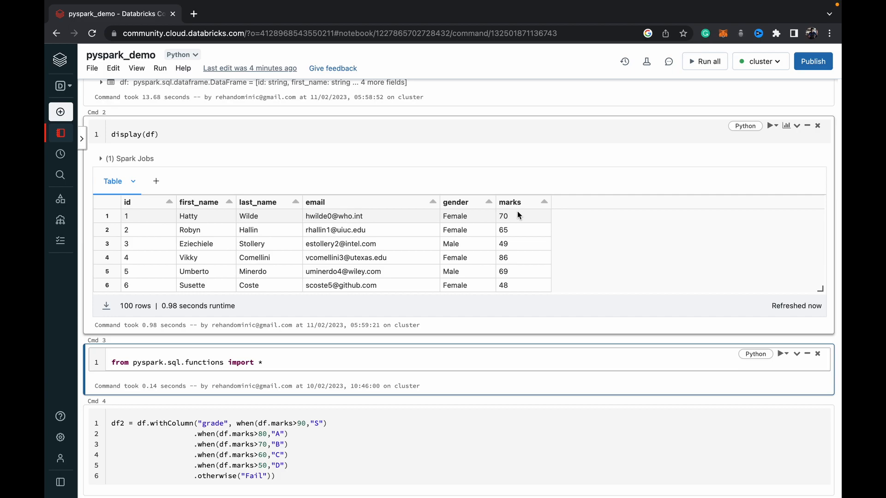
- Review the functions import cell and move into the df2 grade definition
scroll(down, 3)
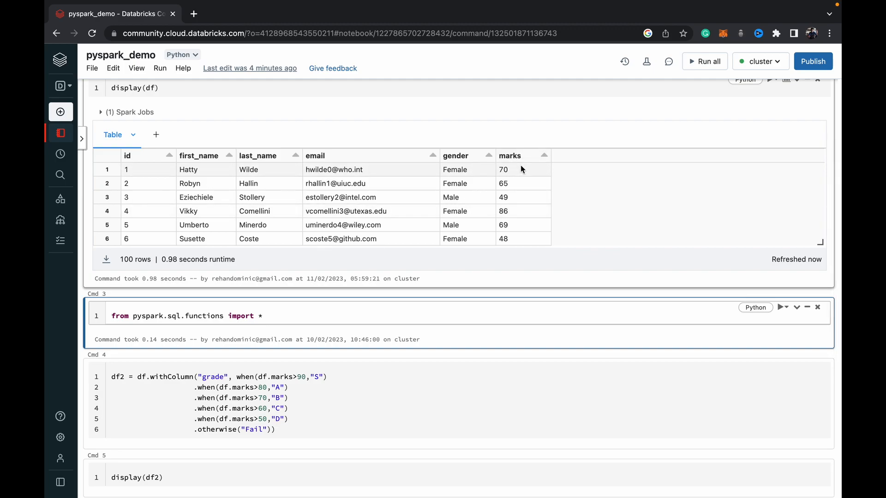
mouse_move(524, 183)
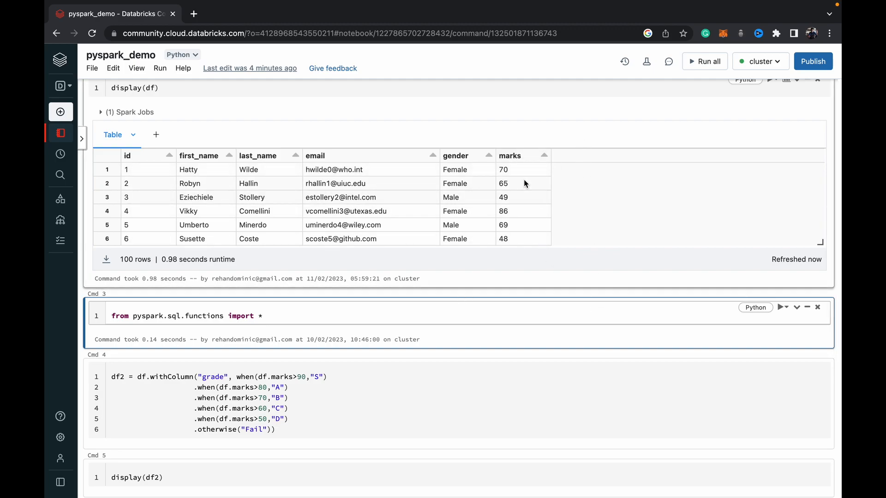
mouse_move(521, 240)
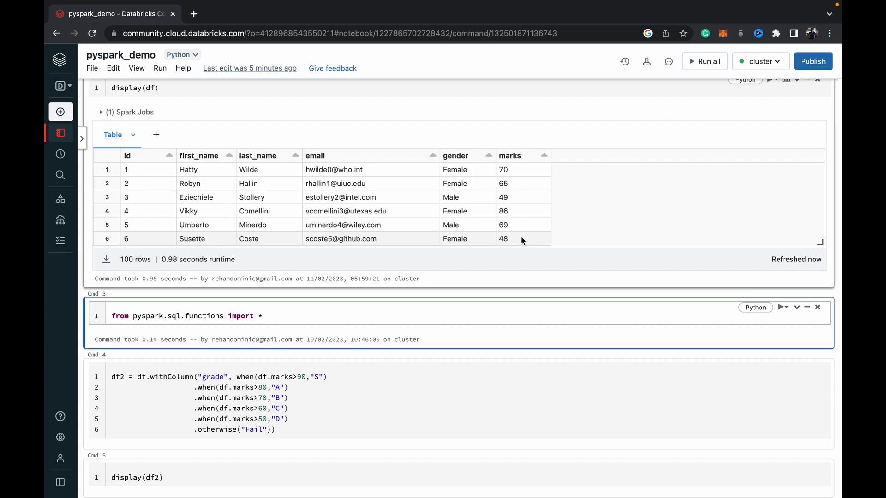
click(112, 315)
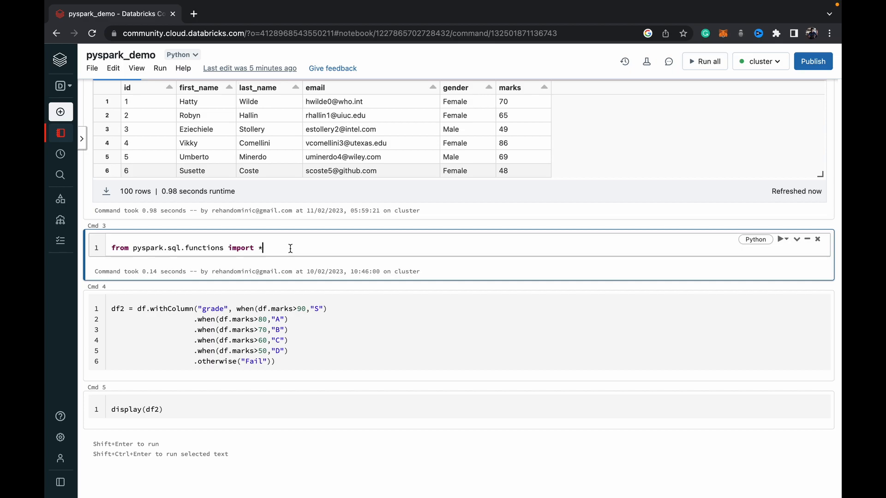
mouse_move(262, 288)
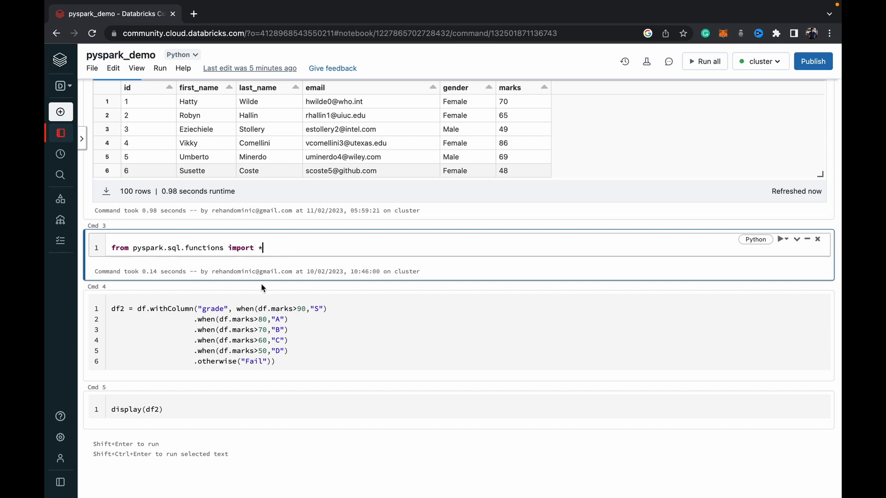
scroll(down, 3)
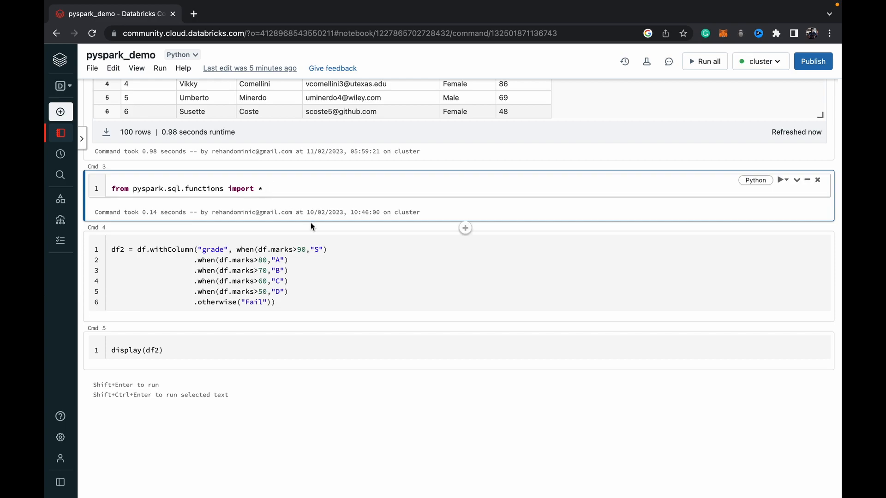
click(336, 280)
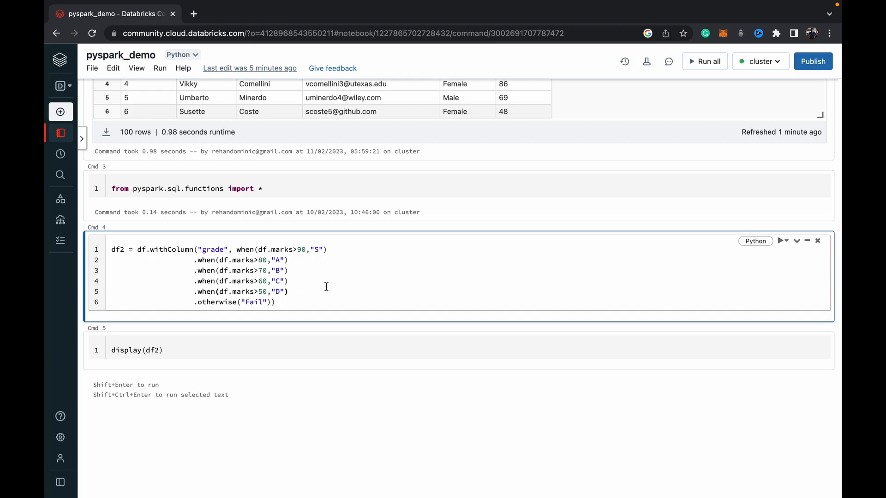
mouse_move(199, 276)
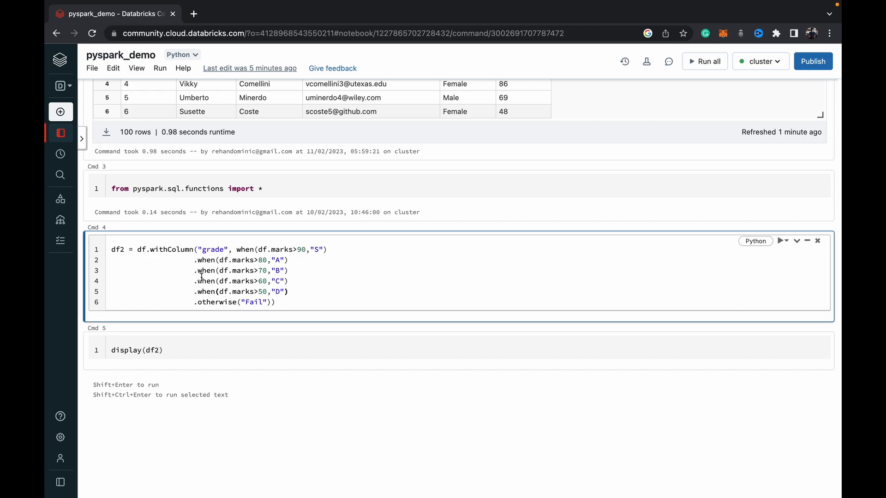
- Walk through df2's withColumn grade logic, highlighting the when condition for grade A
click(112, 250)
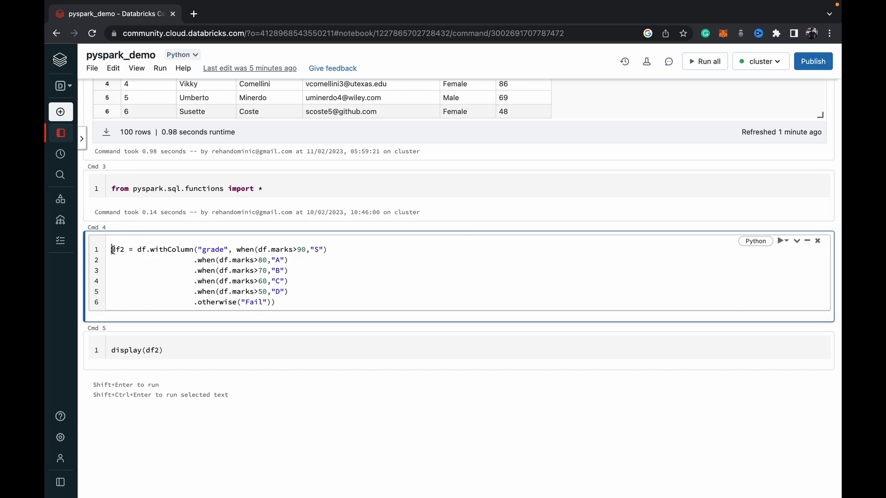
double_click(117, 250)
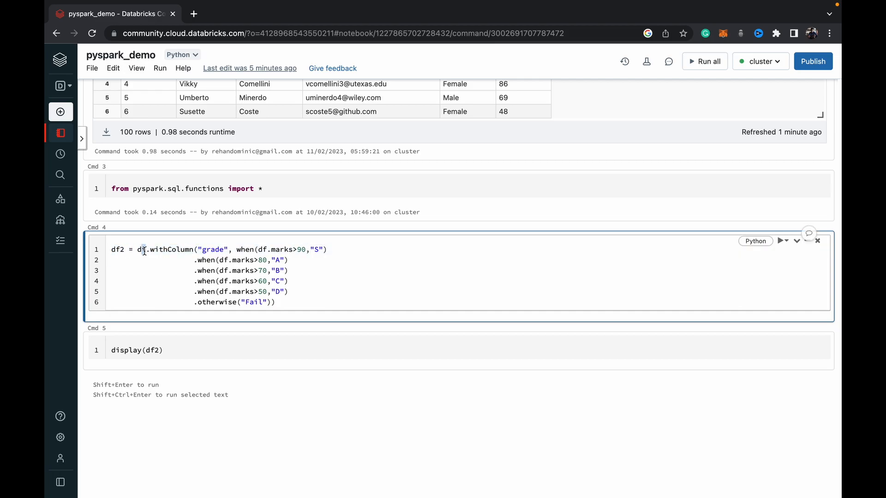
double_click(169, 249)
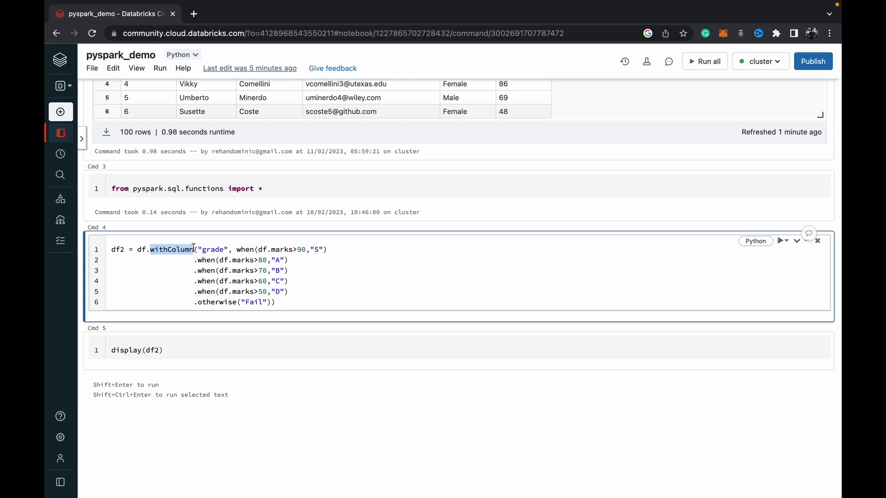
double_click(213, 249)
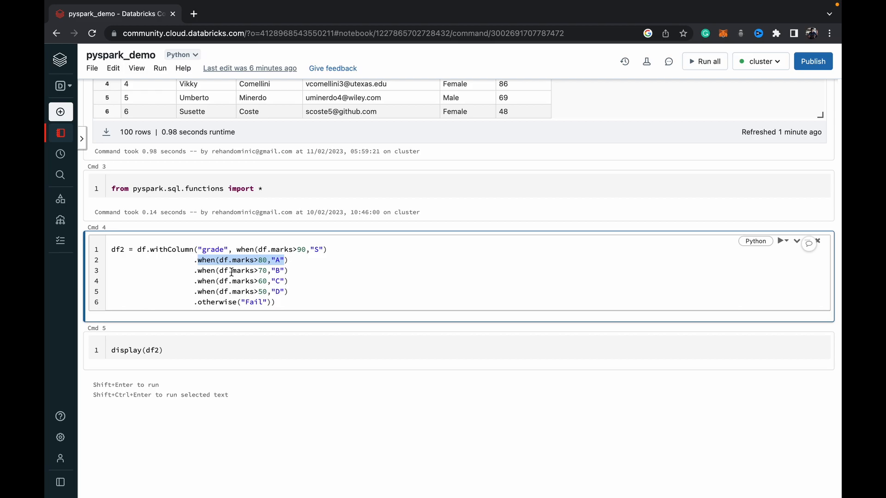
mouse_move(232, 291)
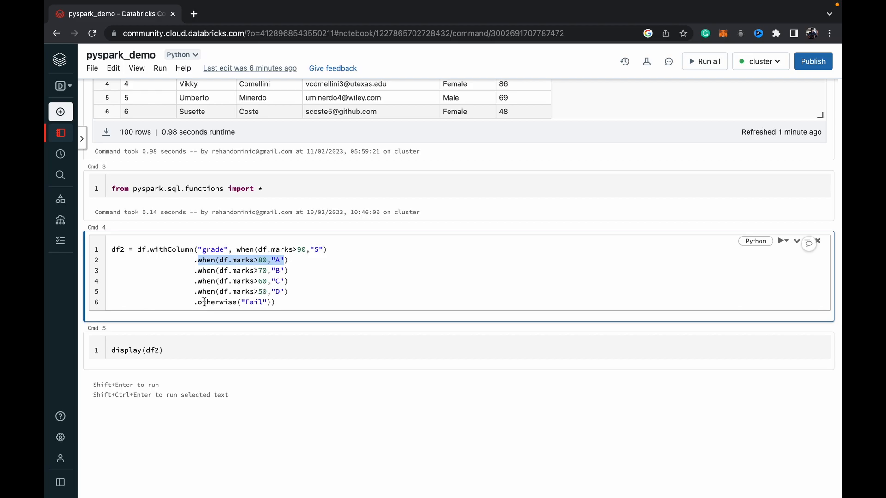
mouse_move(206, 281)
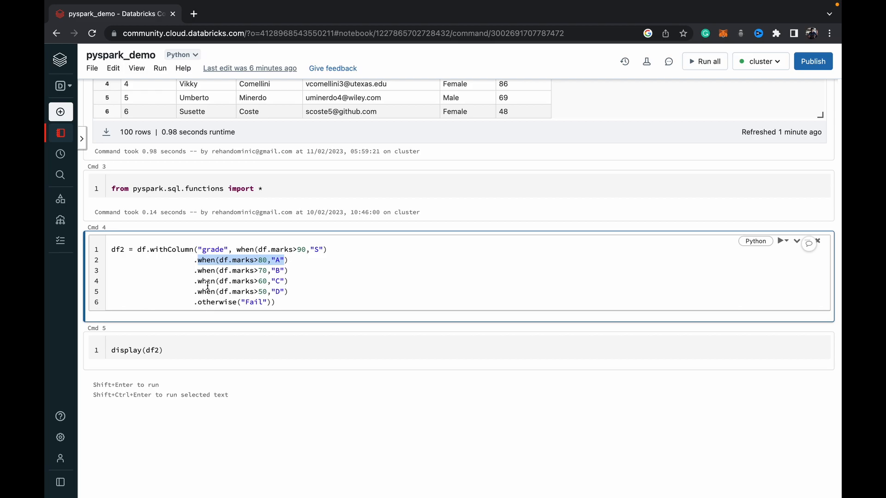
mouse_move(289, 307)
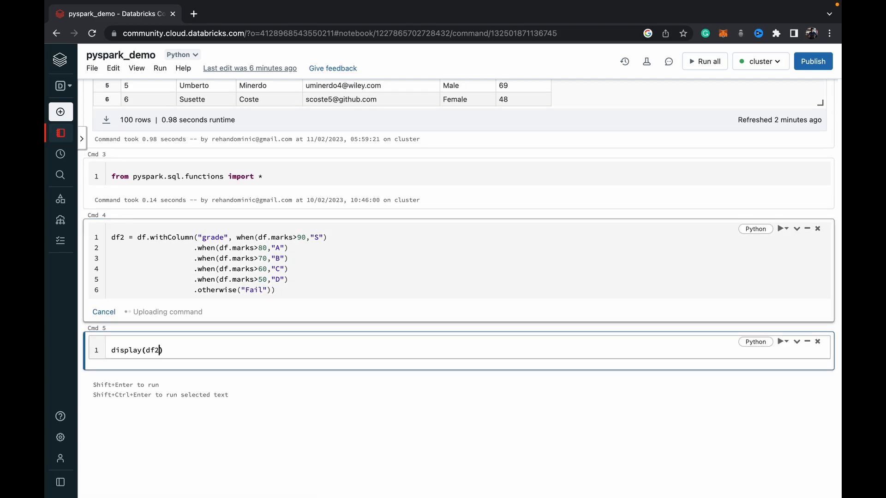
- Dismiss the 'when' NameError notice so the import and grade cells can be rerun
click(782, 228)
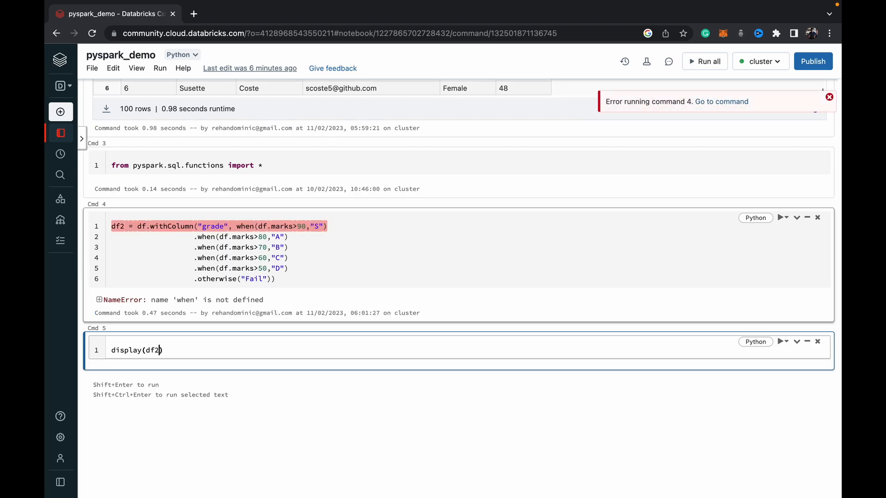
click(265, 165)
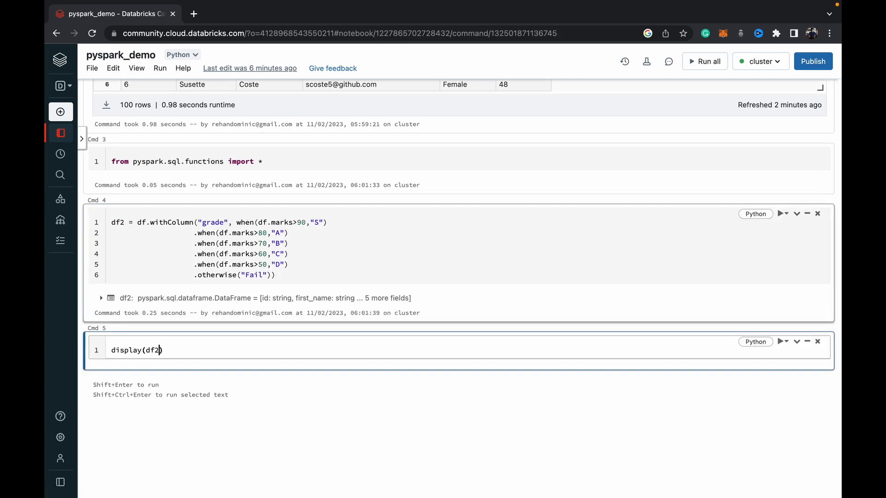
mouse_move(155, 413)
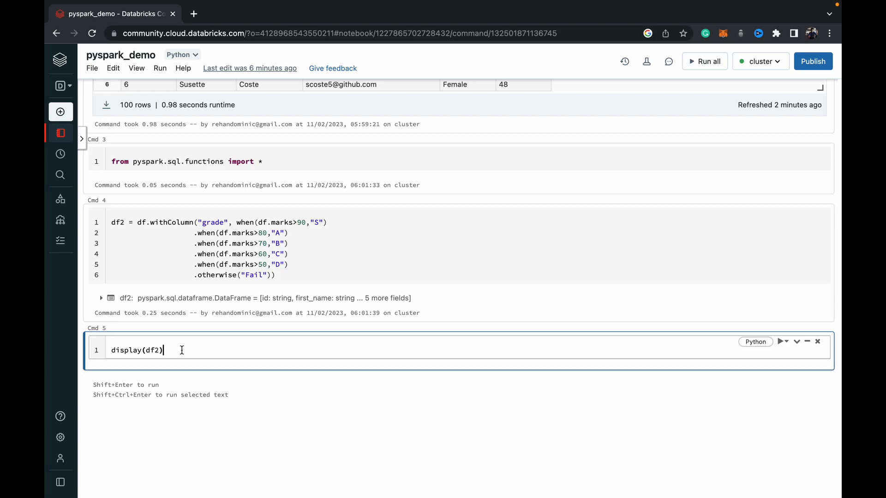
- Display df2 and scroll the 100-row table checking grades S, A, B, C, D, Fail against marks
key(shift+enter)
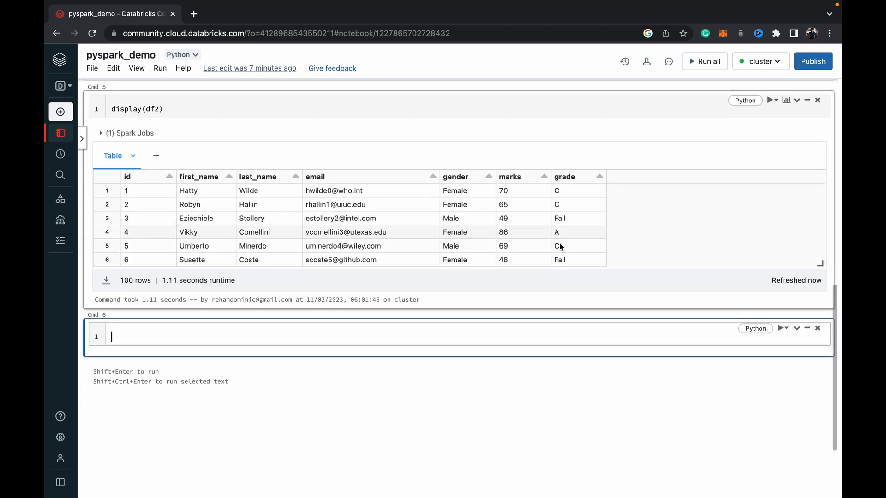
scroll(down, 3)
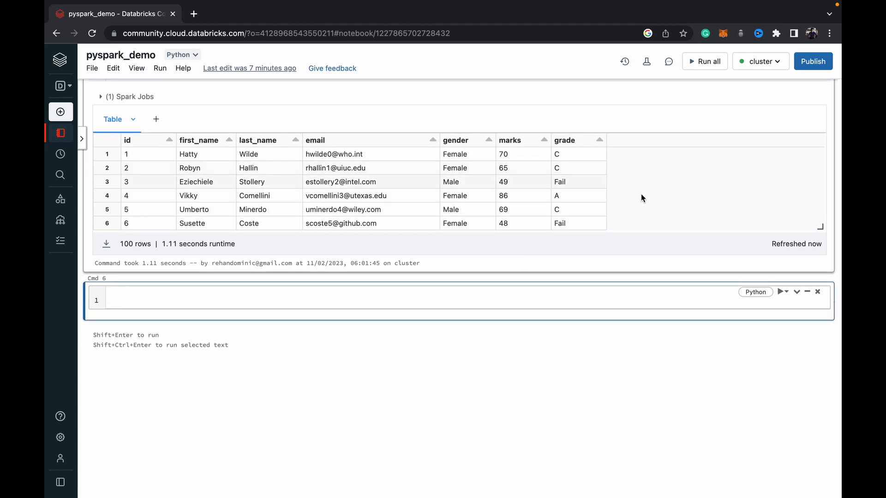
scroll(down, 3)
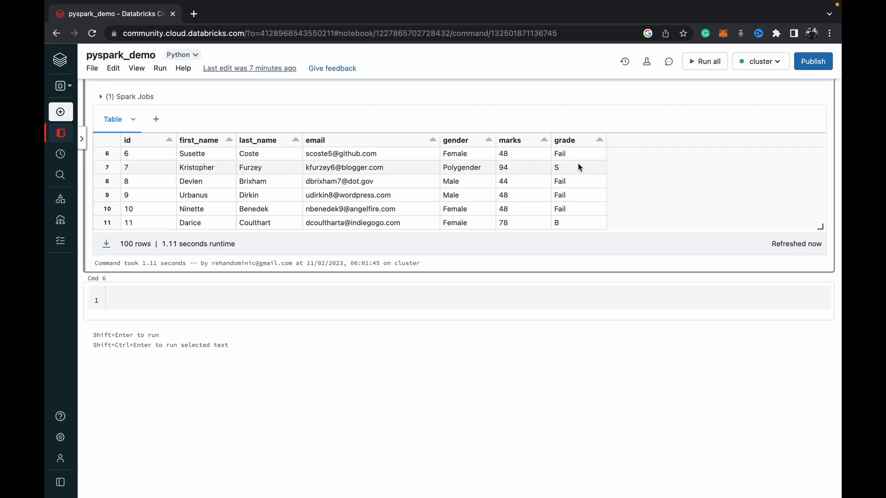
mouse_move(564, 182)
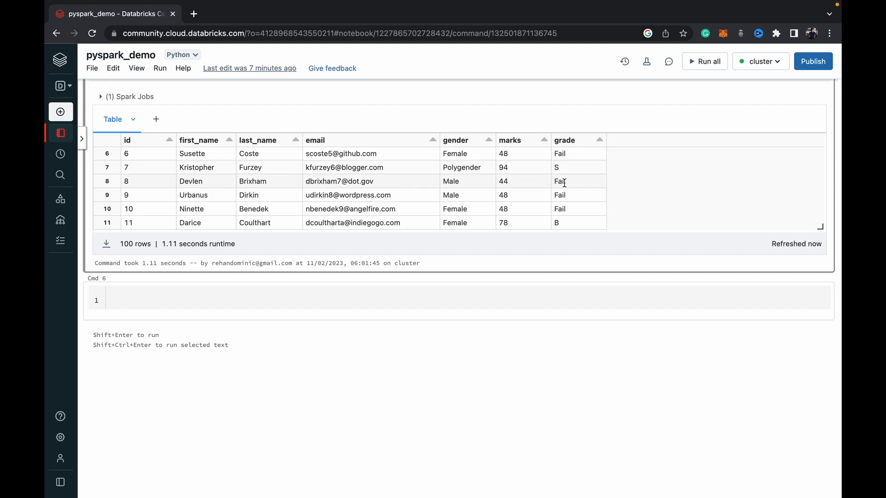
scroll(down, 3)
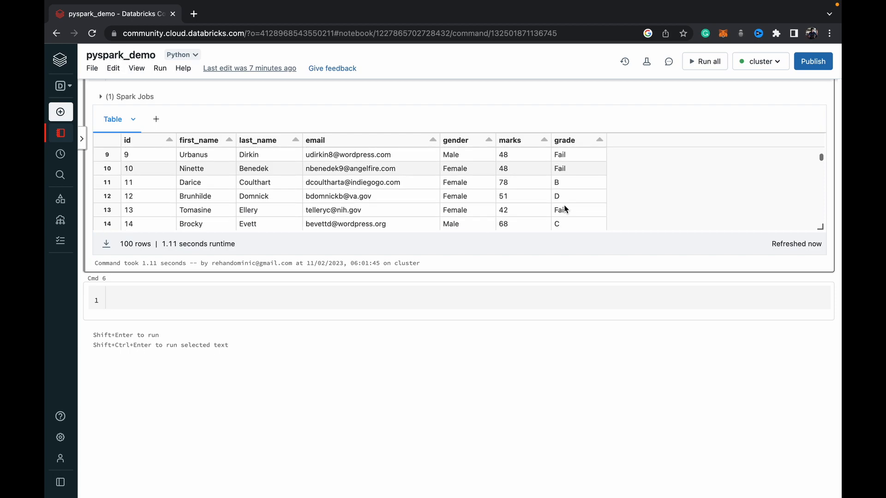
mouse_move(567, 182)
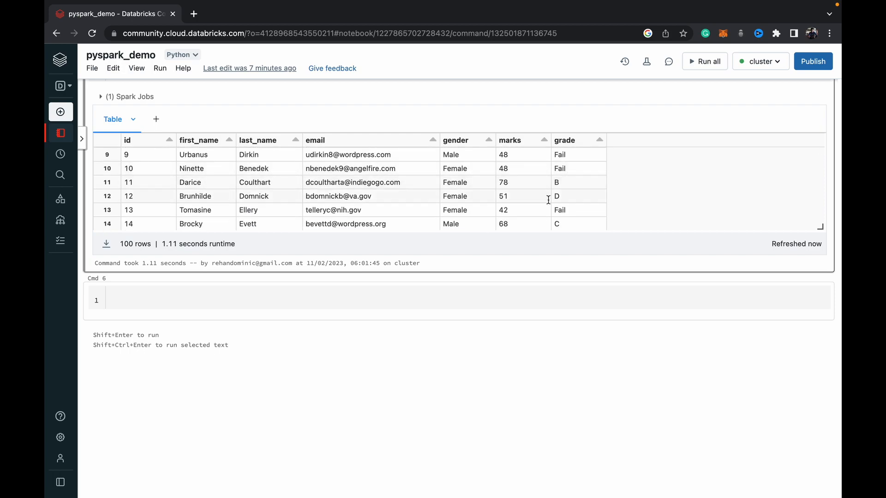
scroll(down, 3)
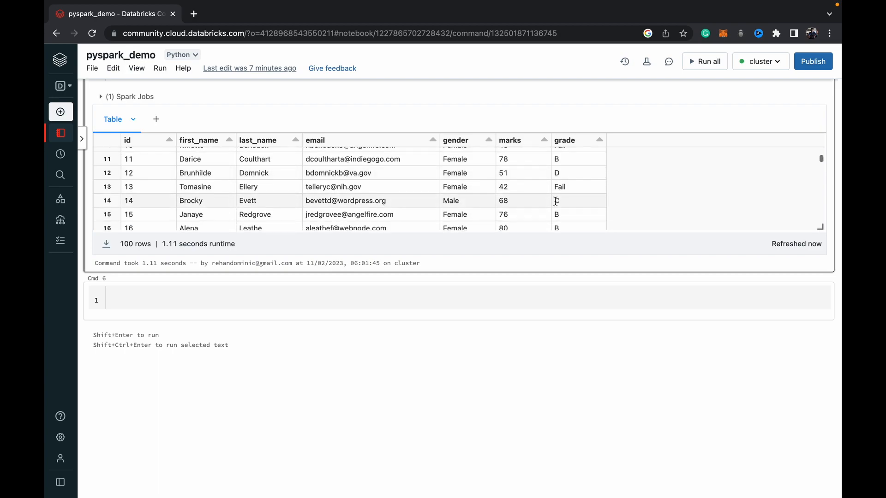
scroll(down, 3)
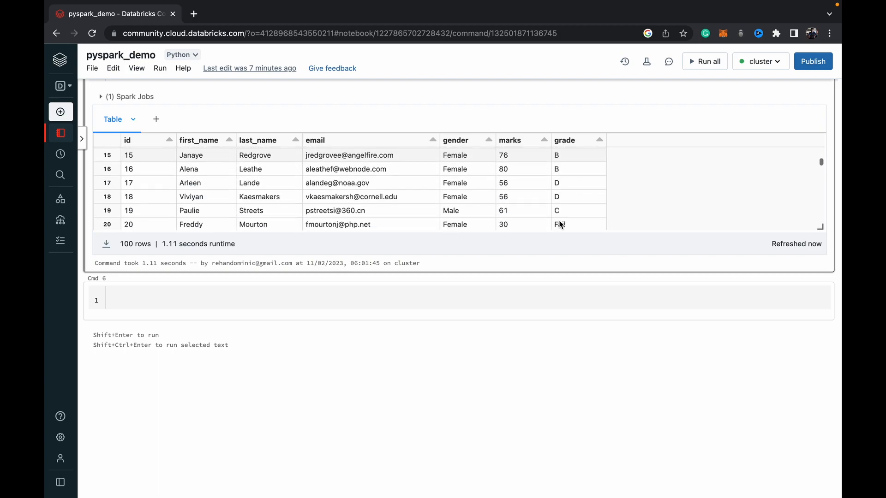
scroll(down, 3)
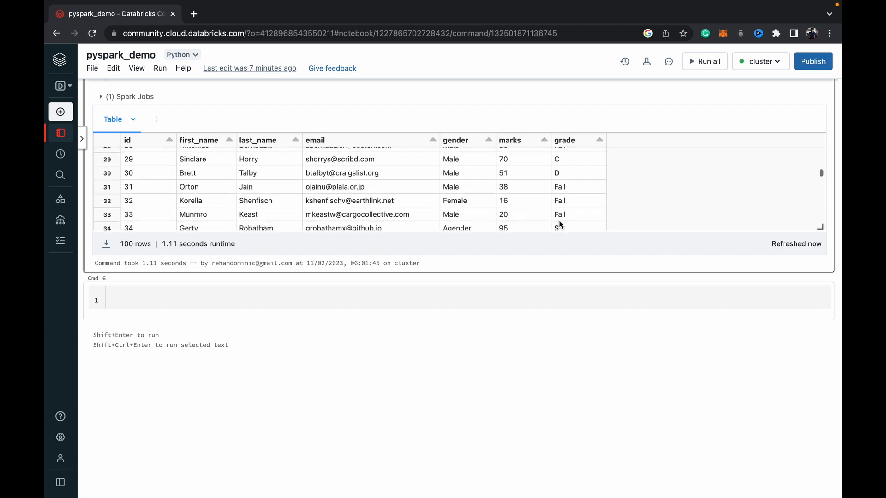
scroll(down, 3)
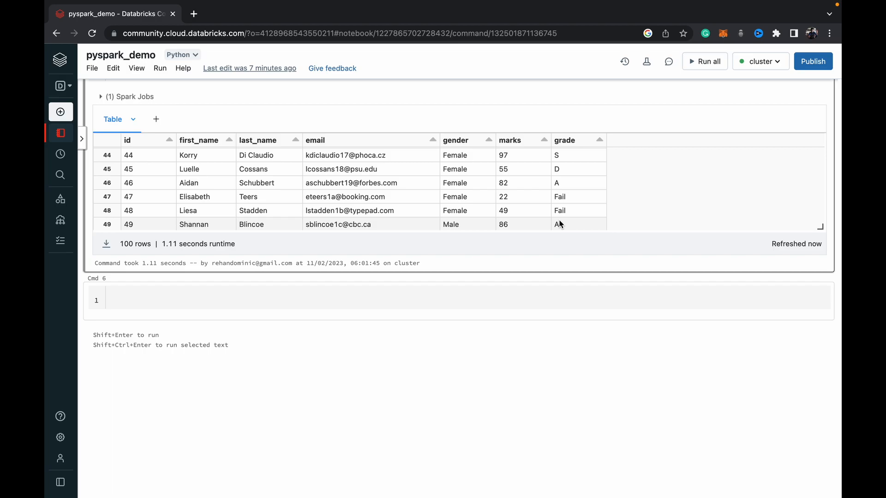
scroll(up, 3)
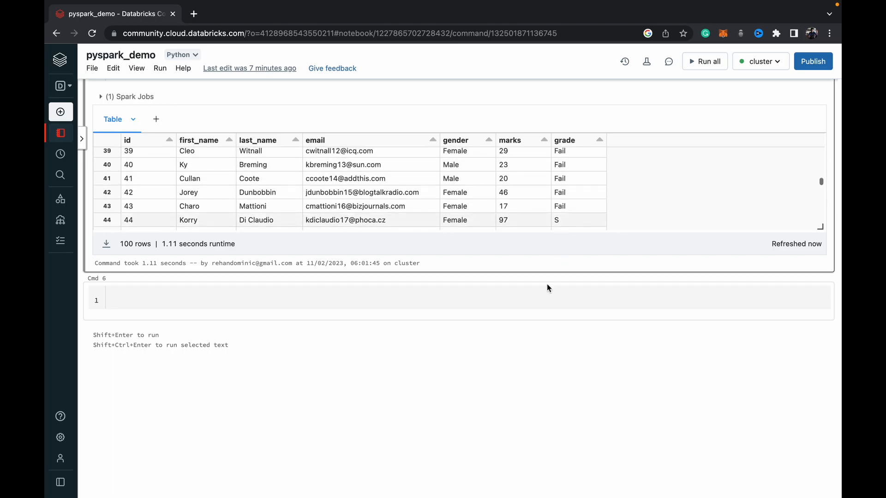